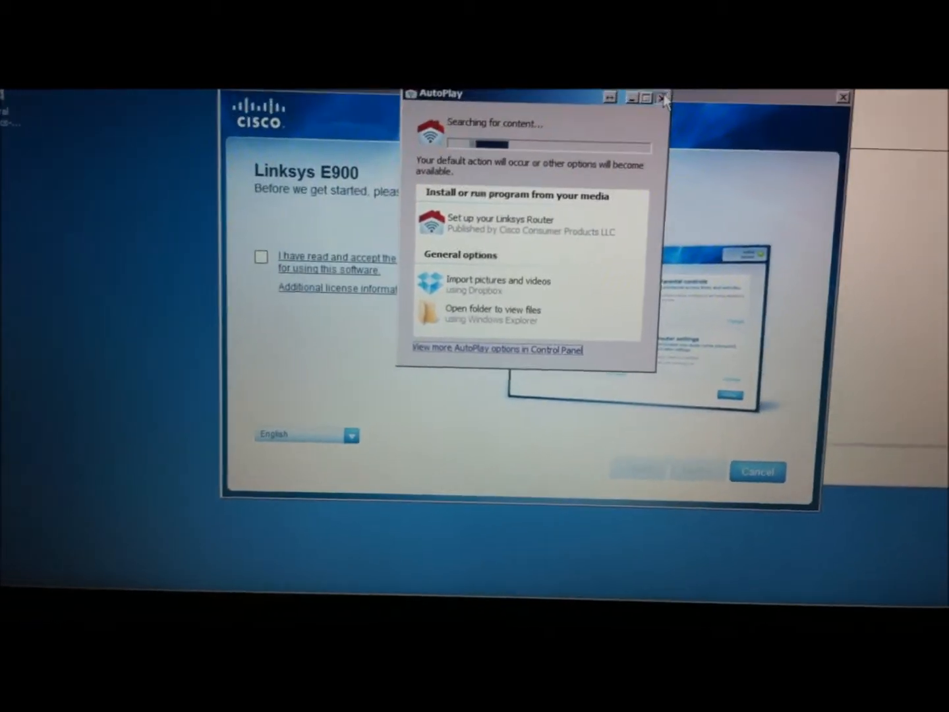
Close the AutoPlay prompt and accept the Cisco Connect license terms.
{"action": "left_click", "coordinate": [661, 97]}
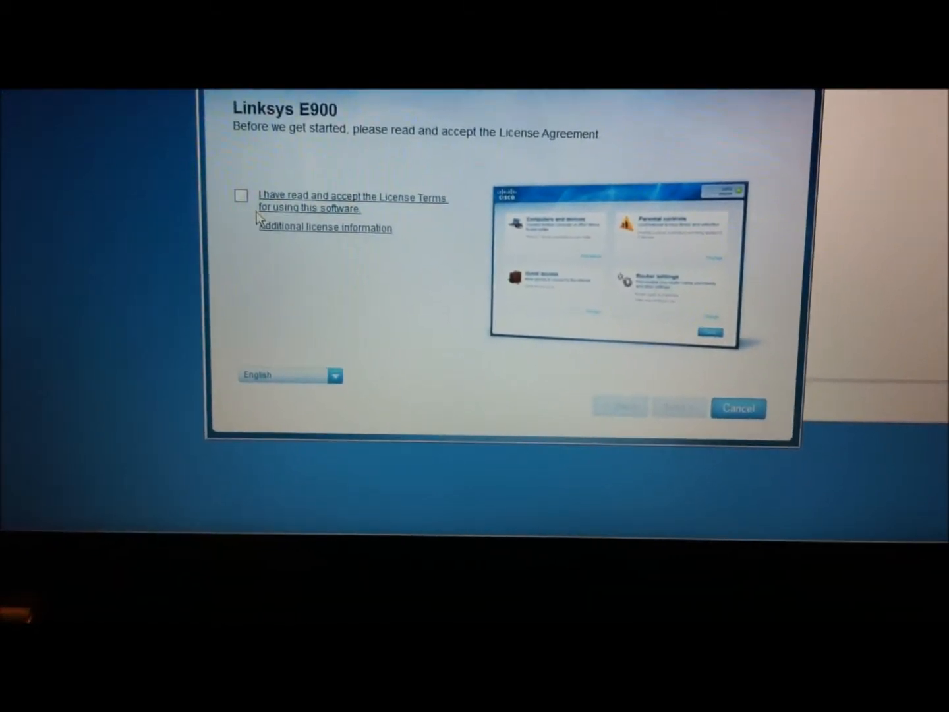
{"action": "left_click", "coordinate": [241, 196]}
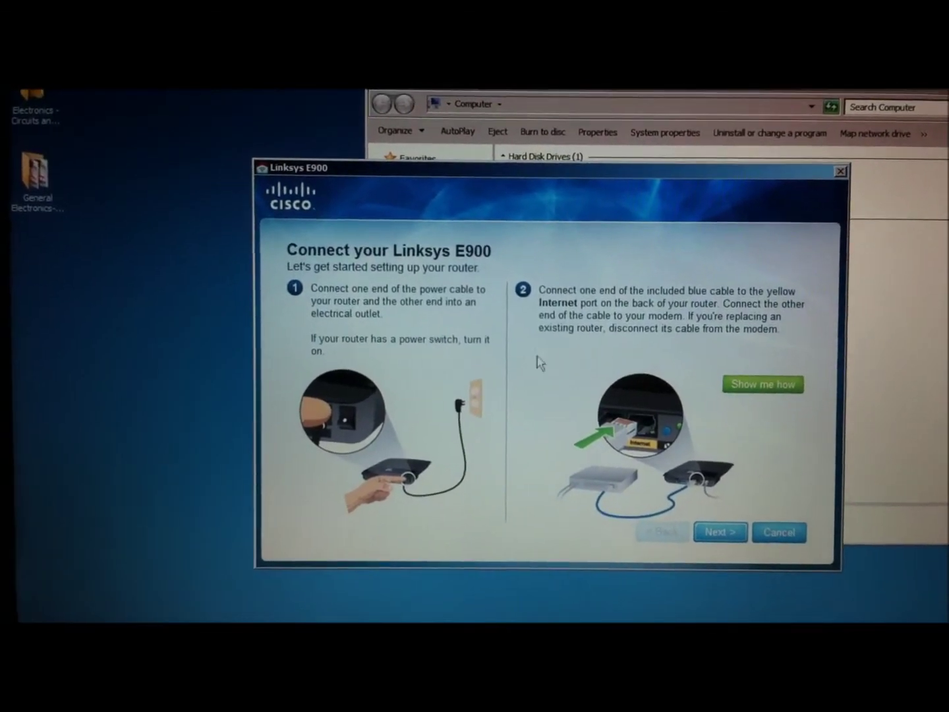
Continue past the E900 power and modem cabling instructions to the router settings page.
{"action": "left_click", "coordinate": [720, 532]}
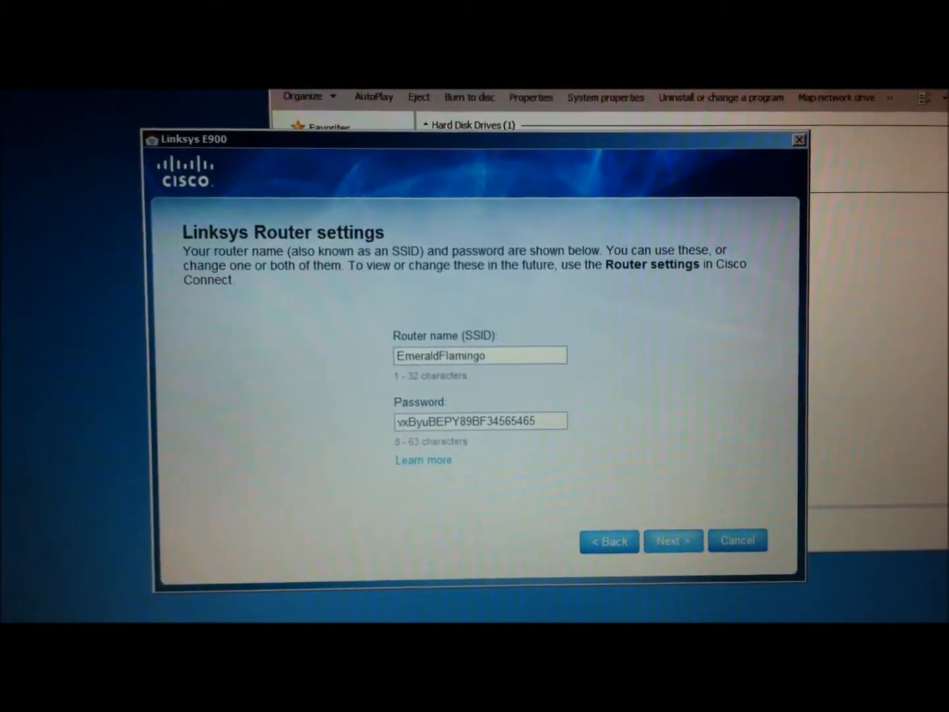
Accept the suggested router network name and password to finish setup.
{"action": "left_click", "coordinate": [674, 540]}
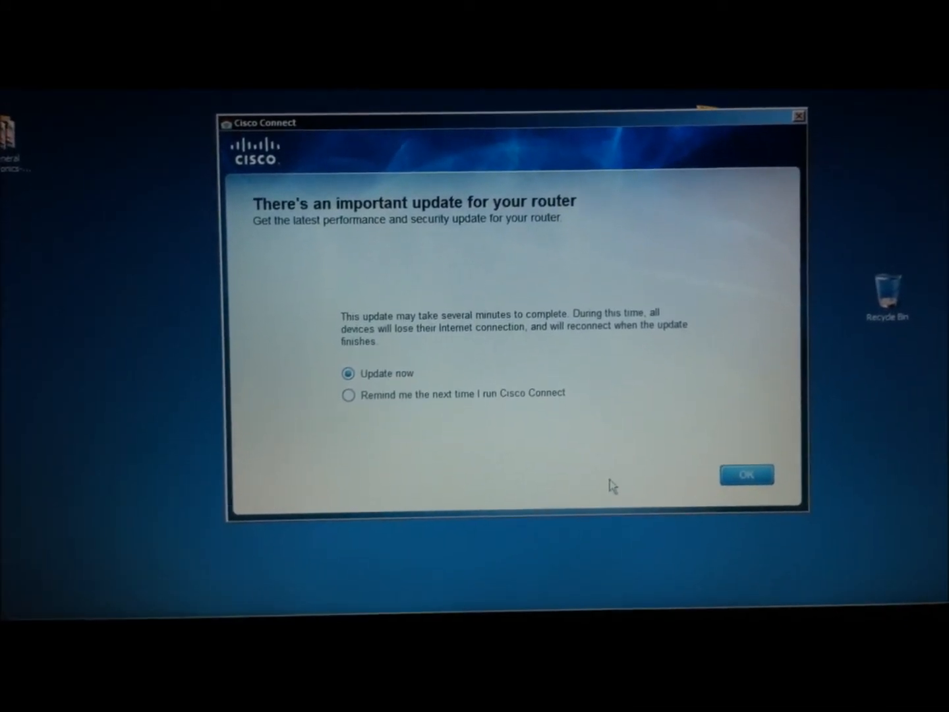
{"action": "left_click", "coordinate": [746, 474]}
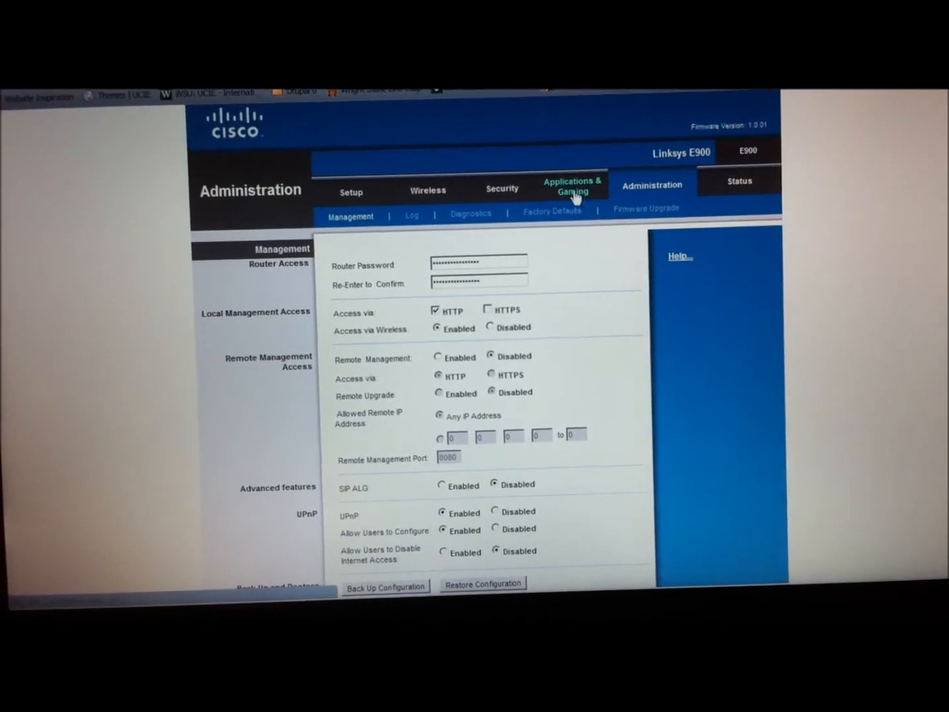
Switch the router web admin to Applications & Gaming to show Single Port Forwarding.
{"action": "left_click", "coordinate": [573, 185]}
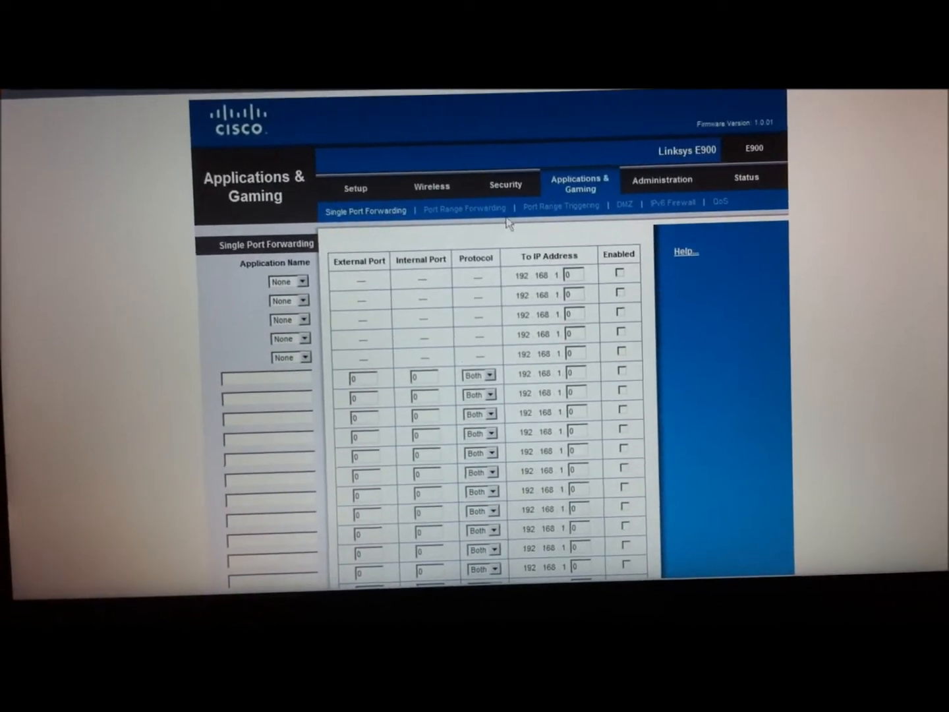